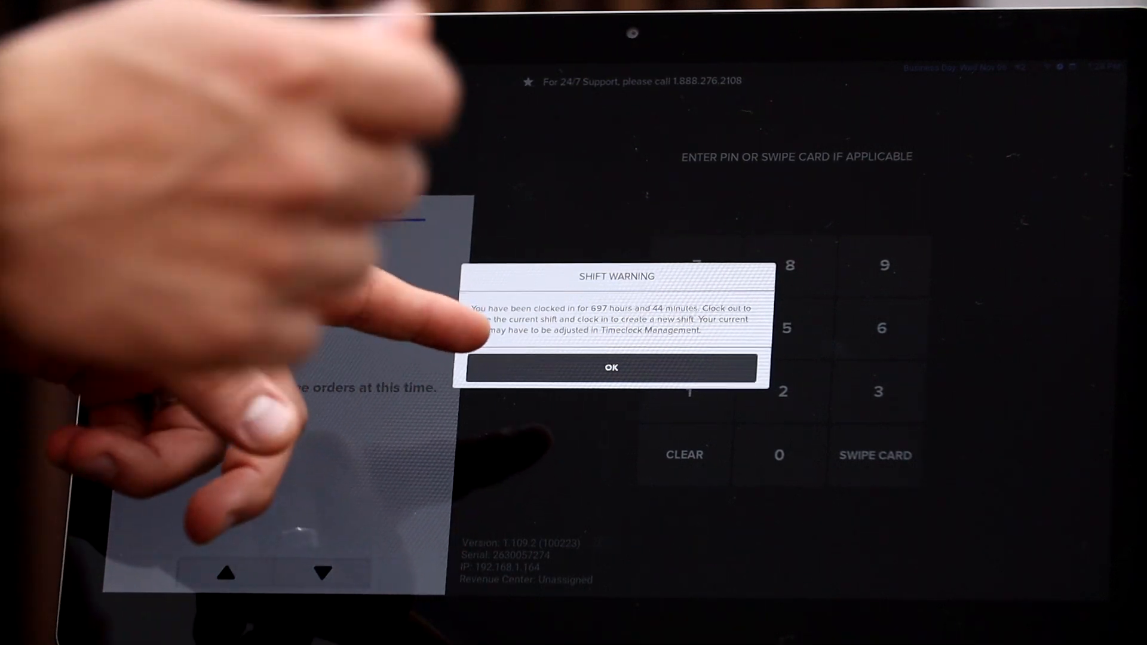
Dismiss the Shift Warning to reach the Order screen with the $14.50 open ticket.
{"action": "left_click", "coordinate": [610, 368]}
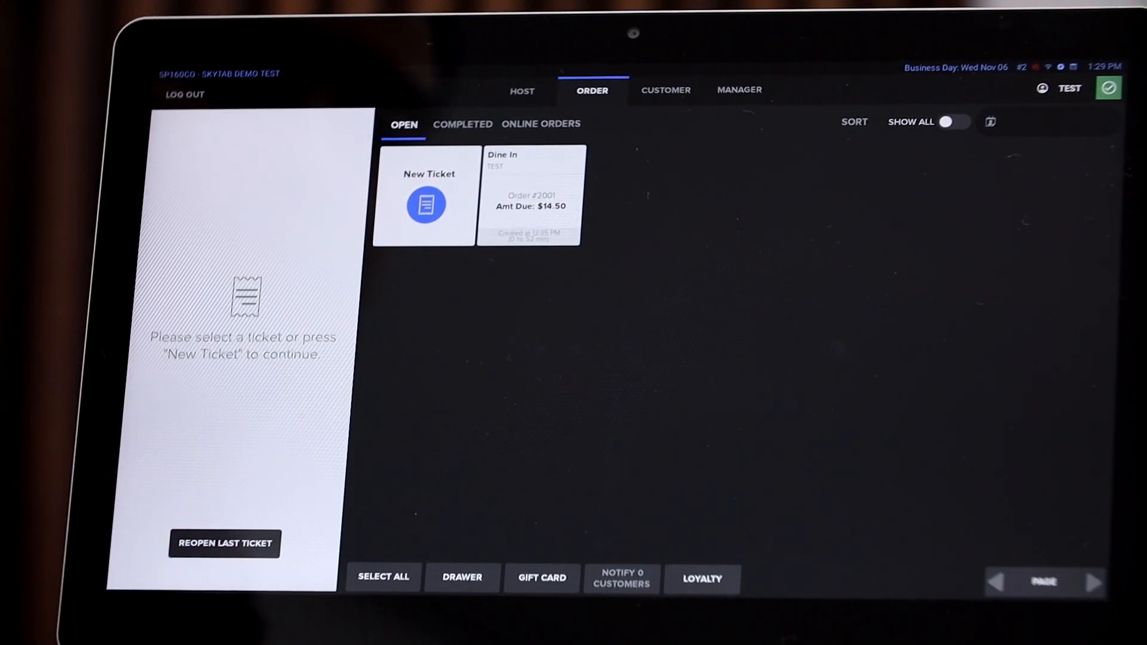
Review the Completed tickets, then switch to the empty Online Orders list.
{"action": "left_click", "coordinate": [462, 123]}
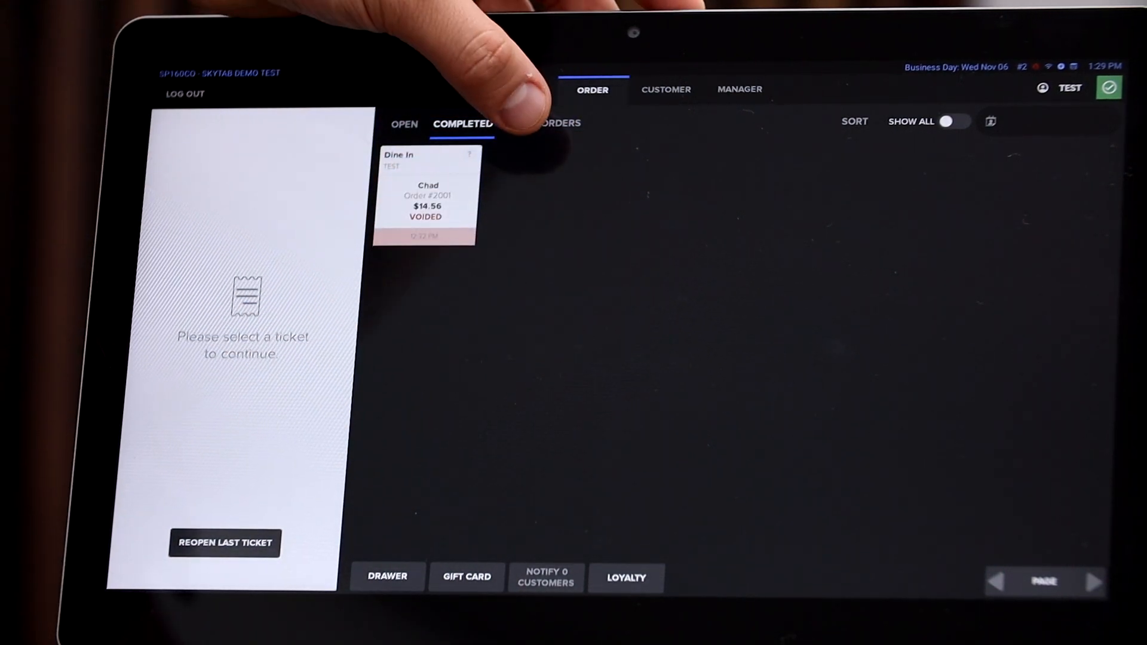
{"action": "left_click", "coordinate": [540, 123]}
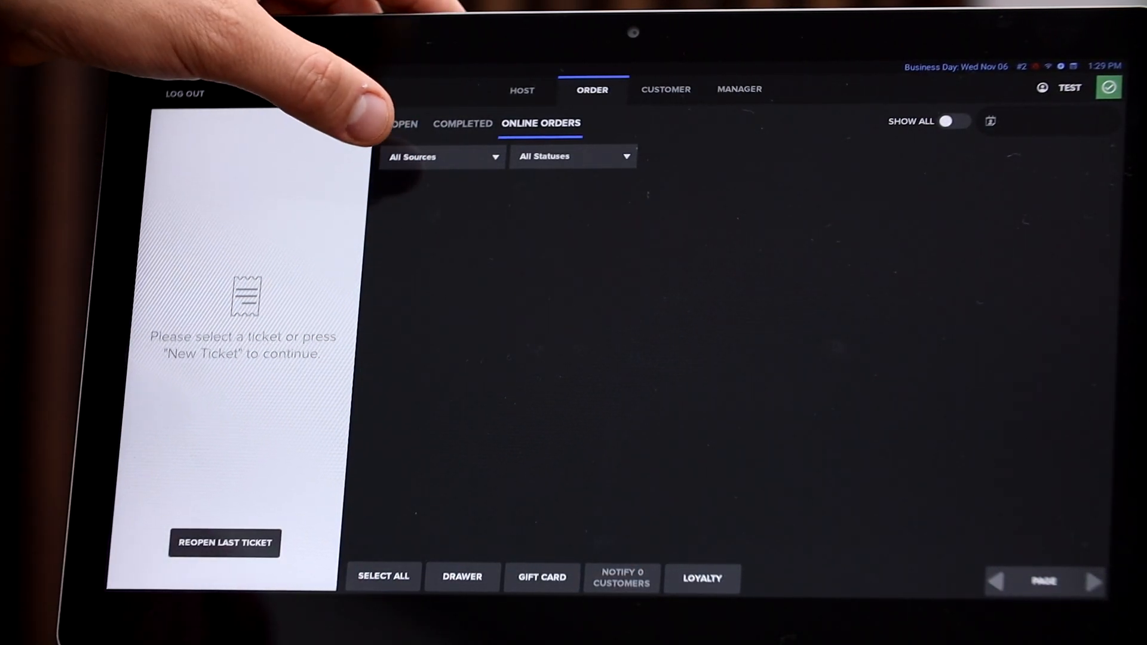
Return to the Open tickets and start new dine-in ticket Order #2002.
{"action": "left_click", "coordinate": [403, 123]}
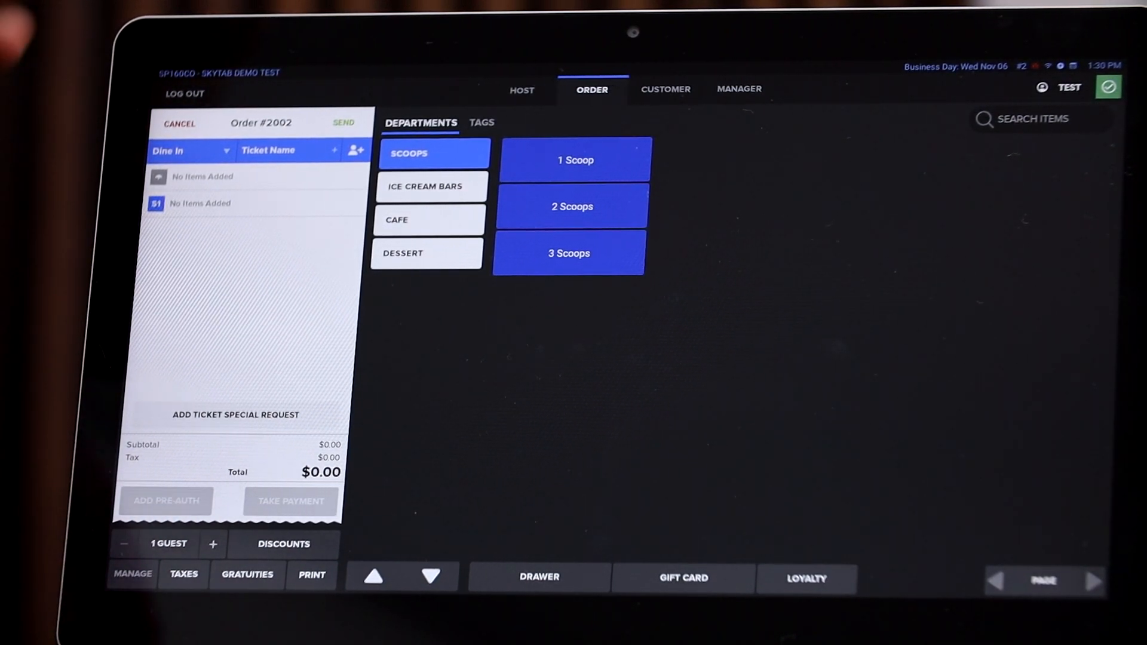
Add a 2 Scoops item served in a Sugar Cone, bringing the total to $6.50.
{"action": "left_click", "coordinate": [573, 207]}
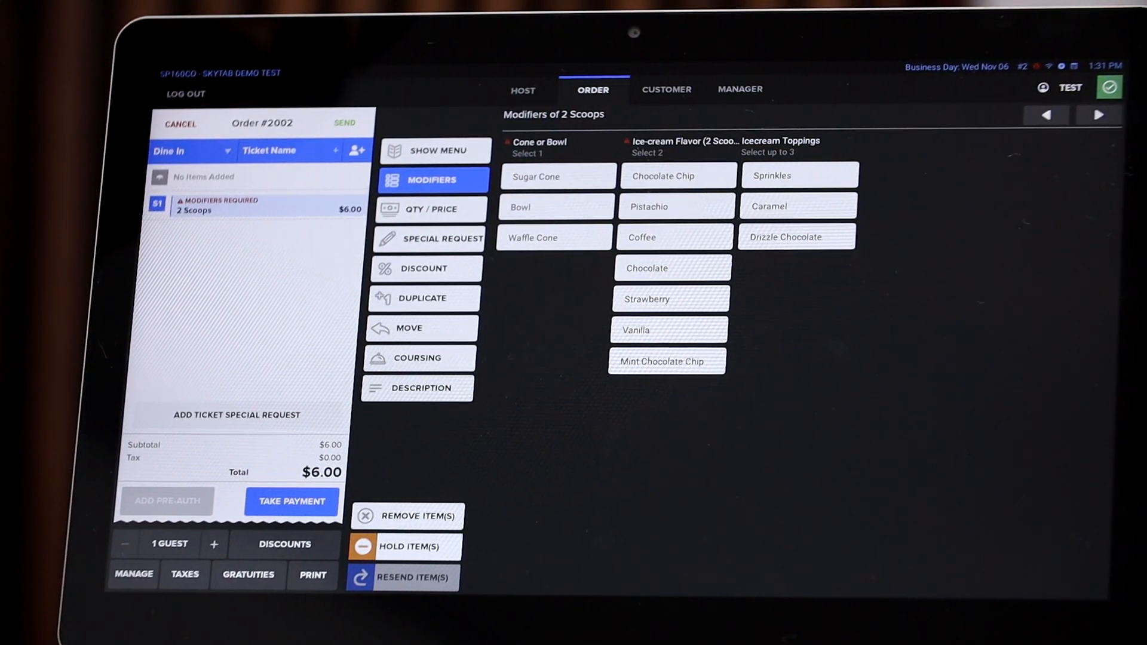
{"action": "left_click", "coordinate": [556, 208]}
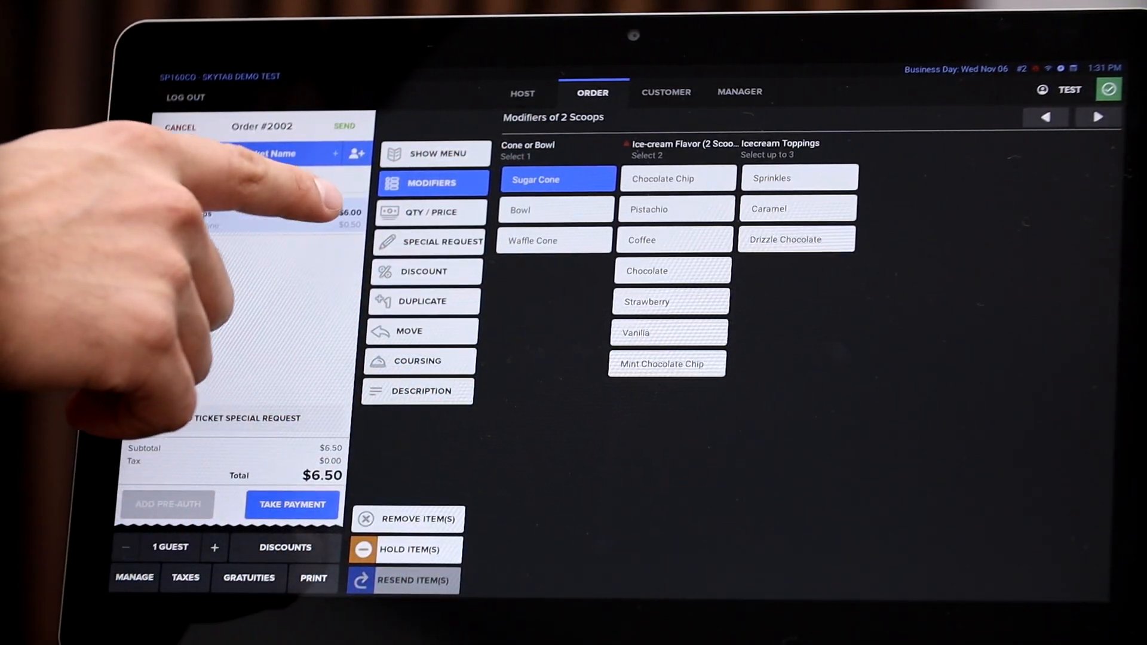
{"action": "left_click", "coordinate": [553, 240]}
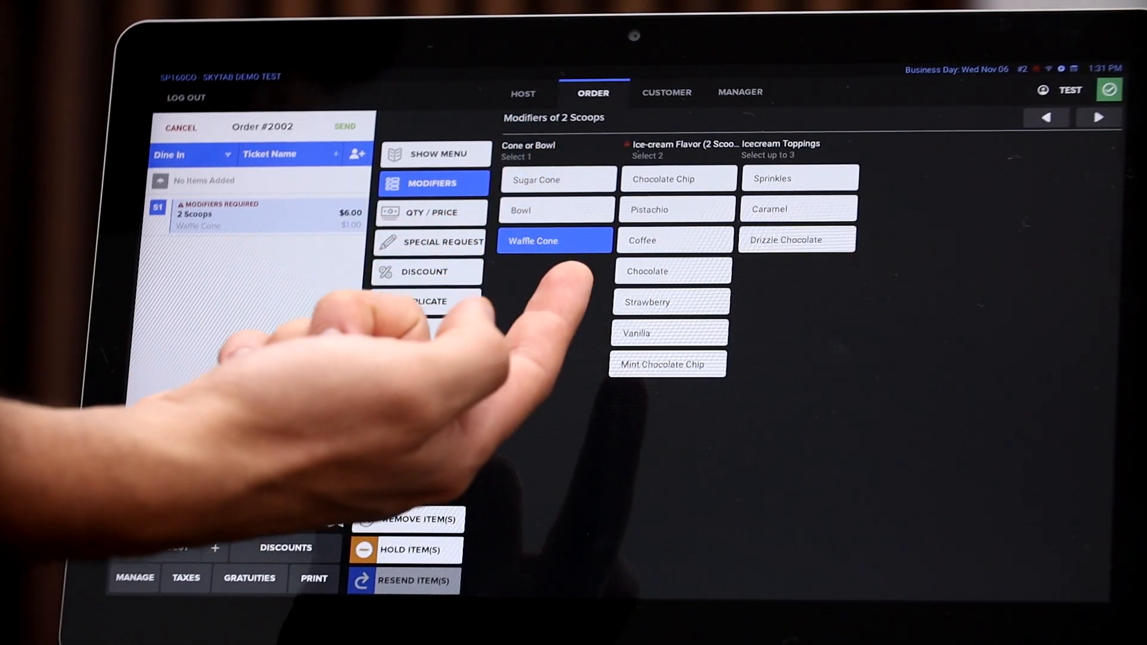
{"action": "left_click", "coordinate": [554, 240]}
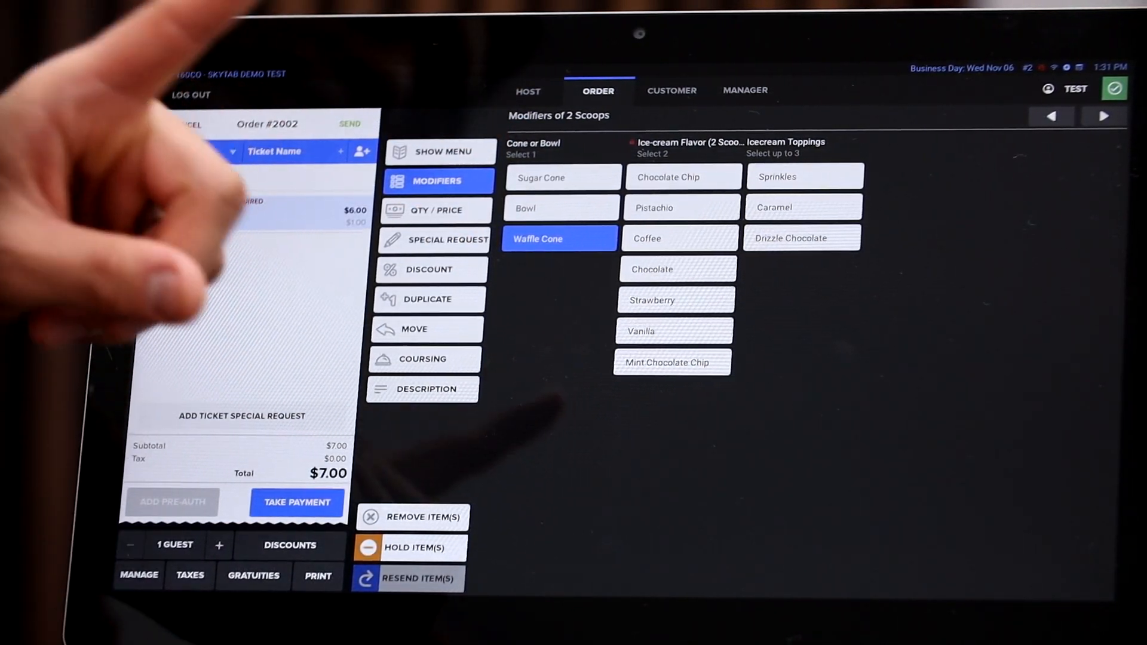
{"action": "left_click", "coordinate": [559, 176]}
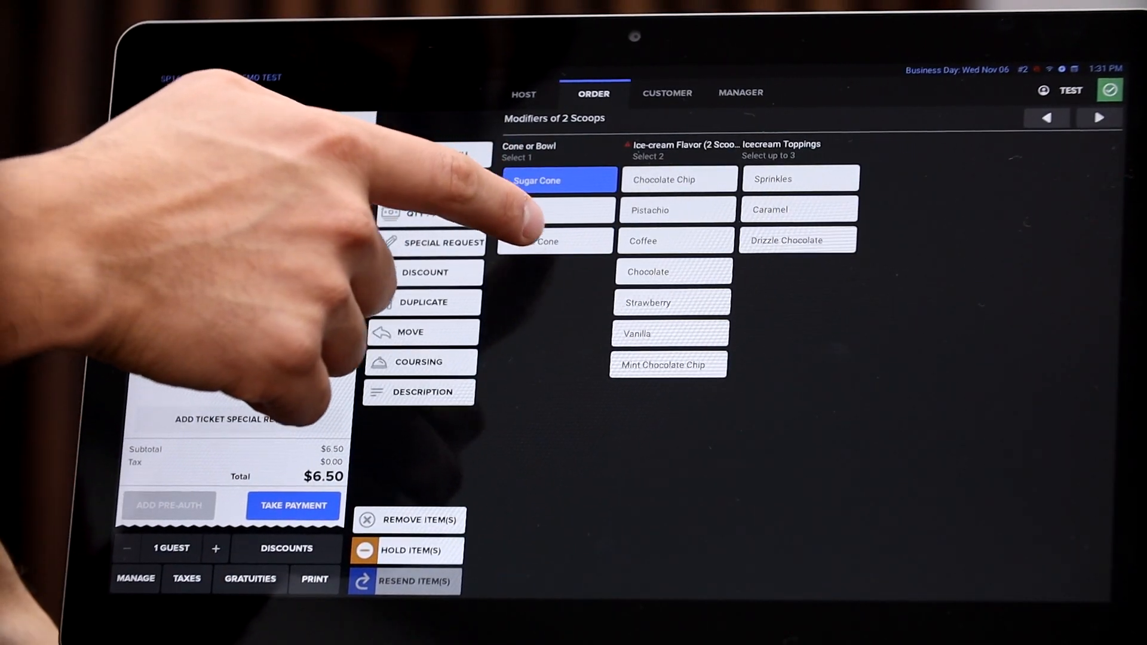
{"action": "left_click", "coordinate": [554, 241]}
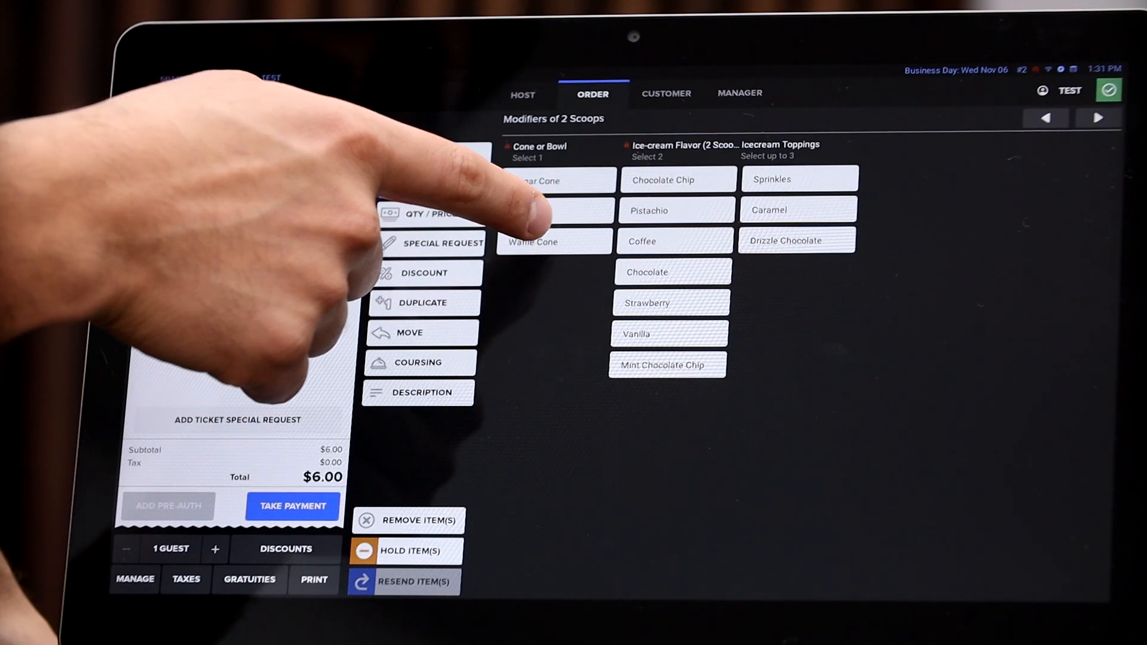
{"action": "left_click", "coordinate": [553, 241]}
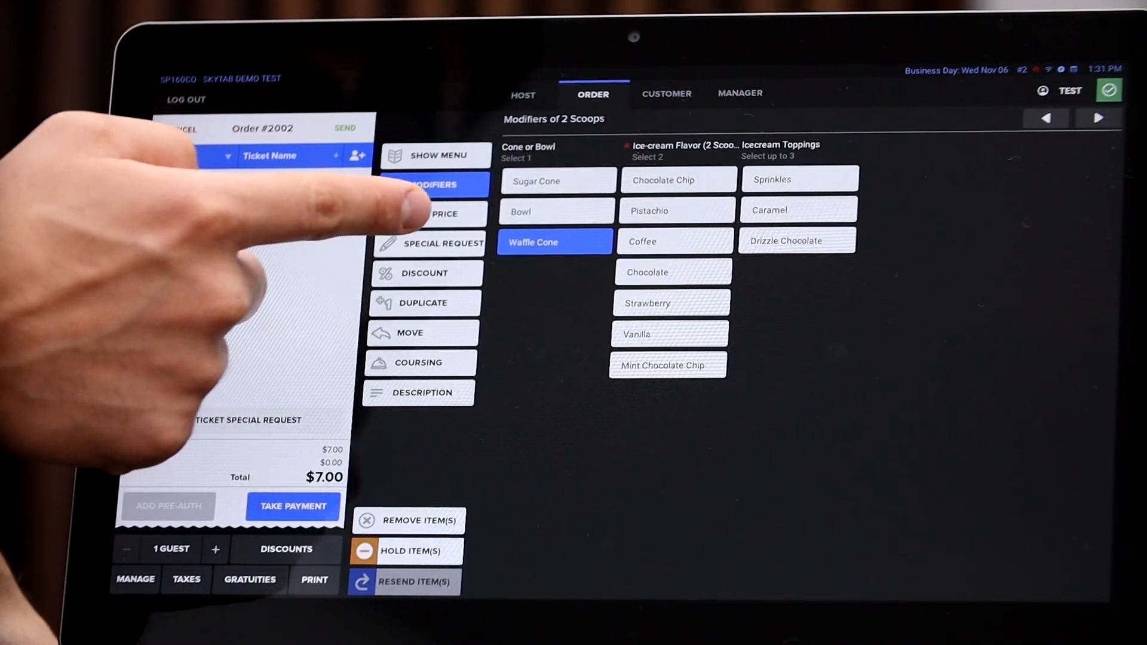
{"action": "left_click", "coordinate": [555, 181]}
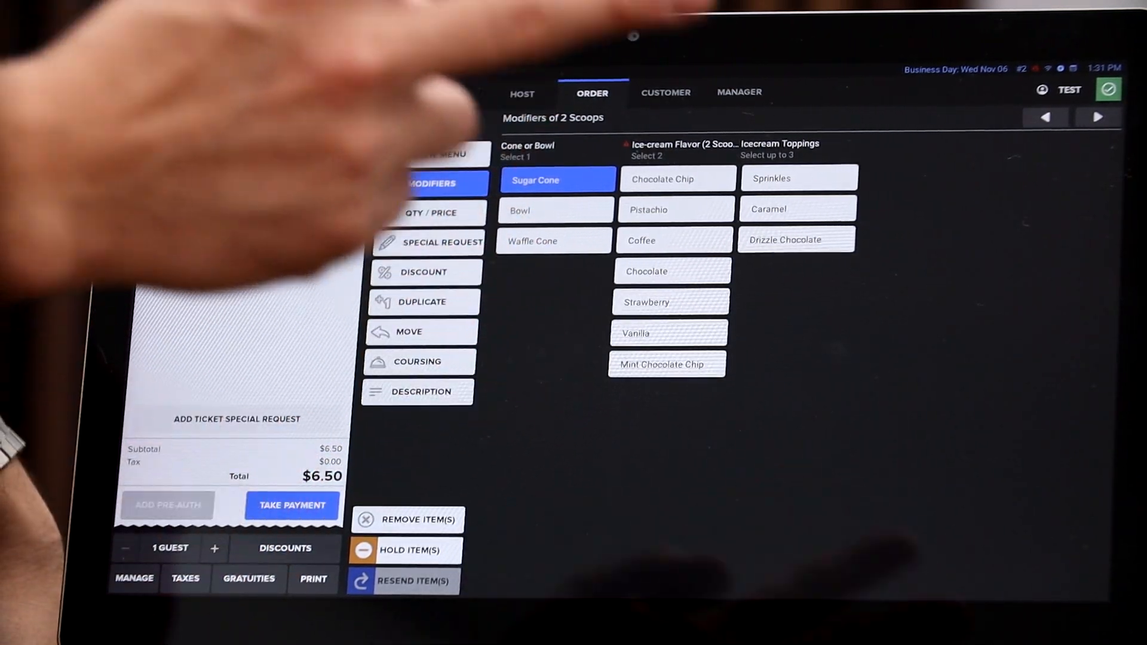
Add Vanilla as the second flavour with Sprinkles, Caramel and Drizzle Chocolate toppings.
{"action": "left_click", "coordinate": [678, 179]}
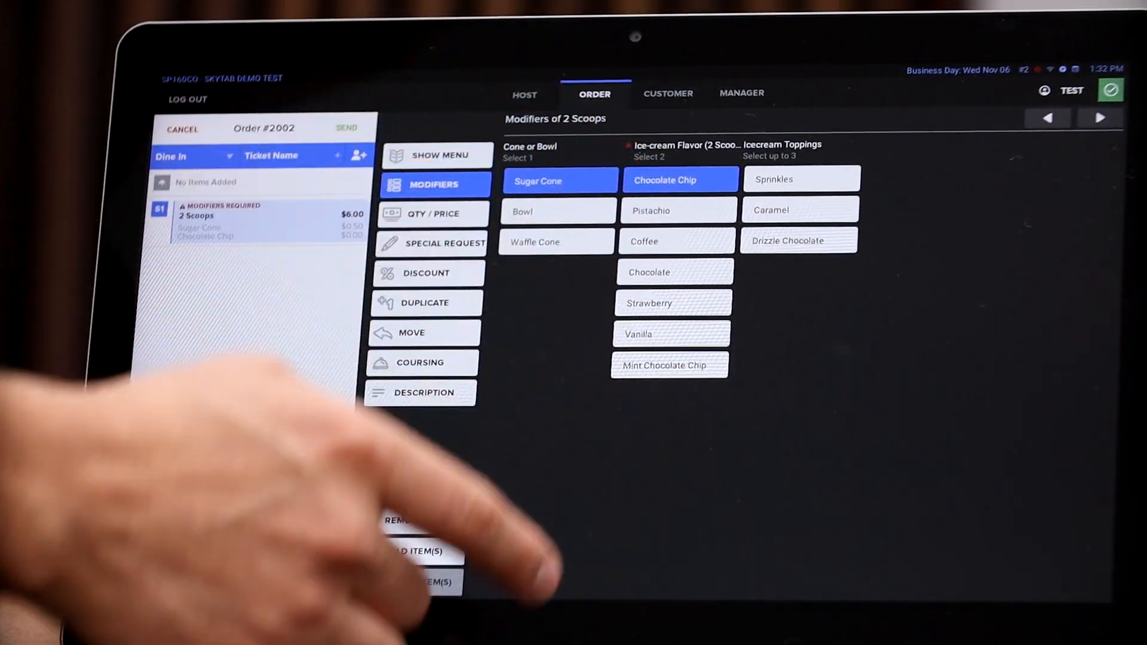
{"action": "left_click", "coordinate": [670, 333]}
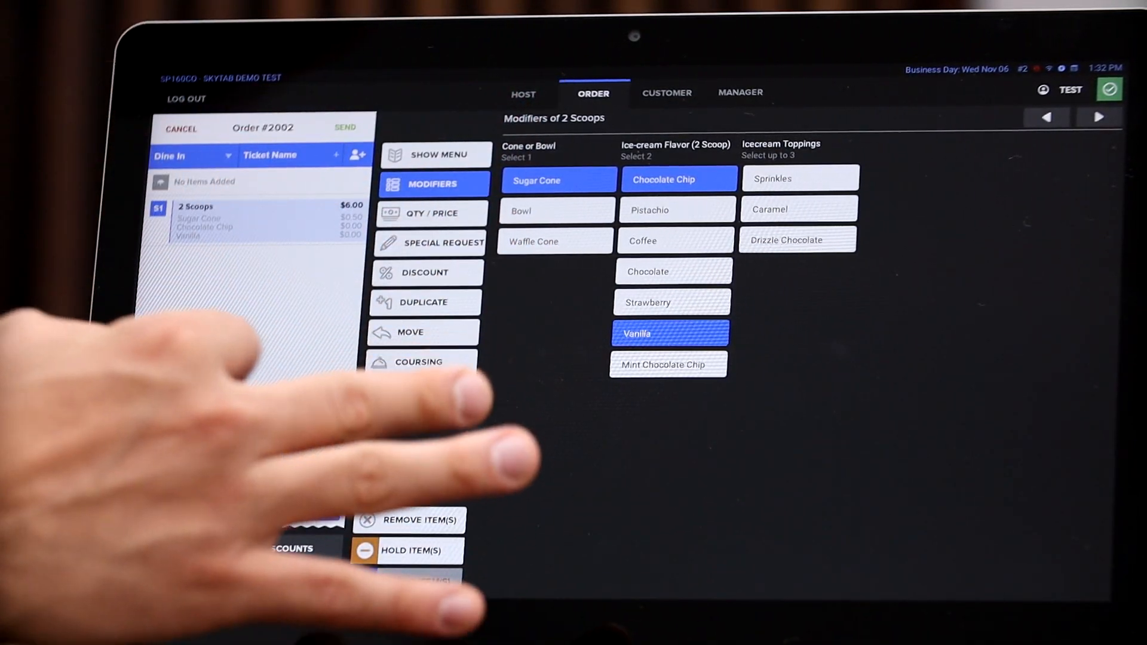
{"action": "left_click", "coordinate": [667, 364]}
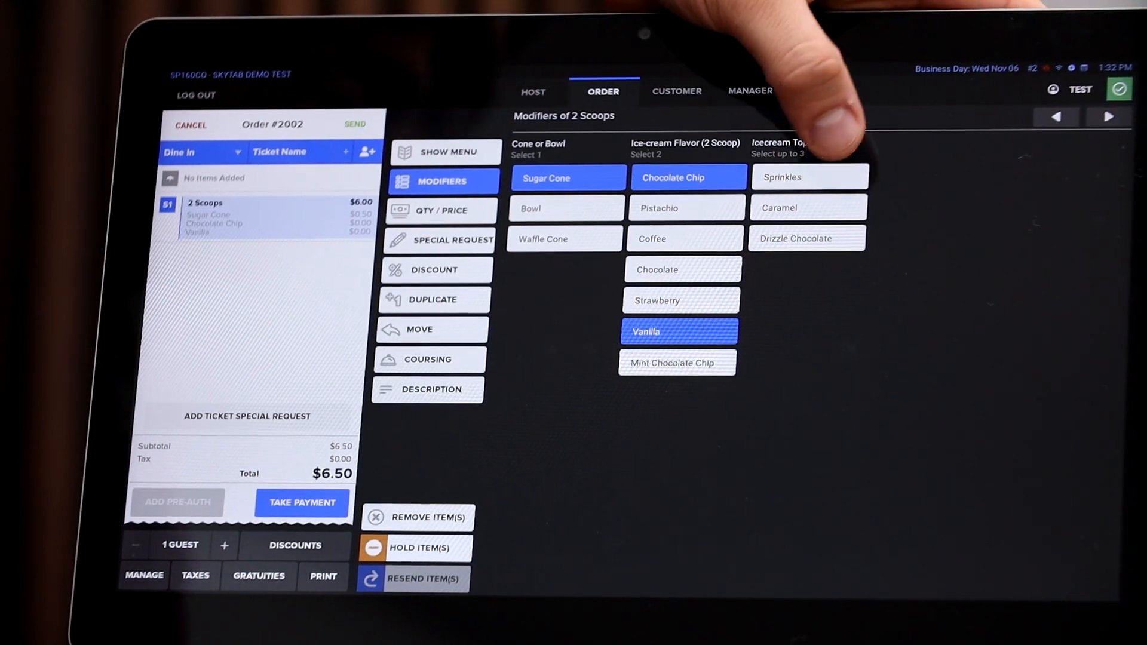
{"action": "left_click", "coordinate": [809, 176]}
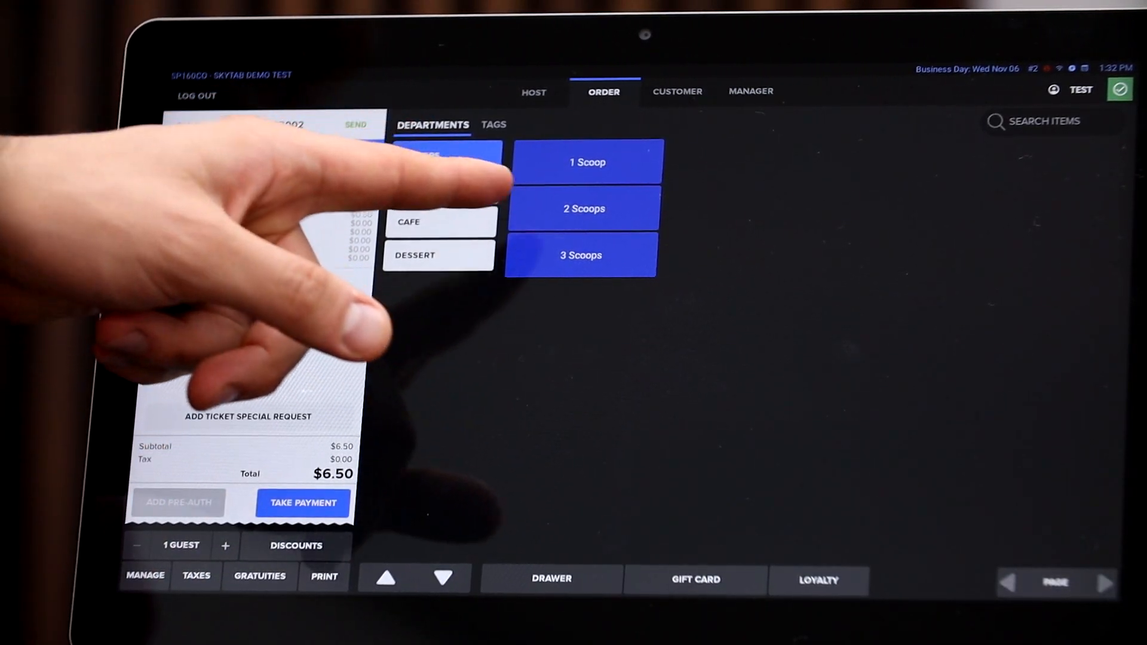
Add a Sugar Cone 3 Scoops with Chocolate Chip, Pistachio and Strawberry, then attempt a fourth flavour.
{"action": "left_click", "coordinate": [580, 254]}
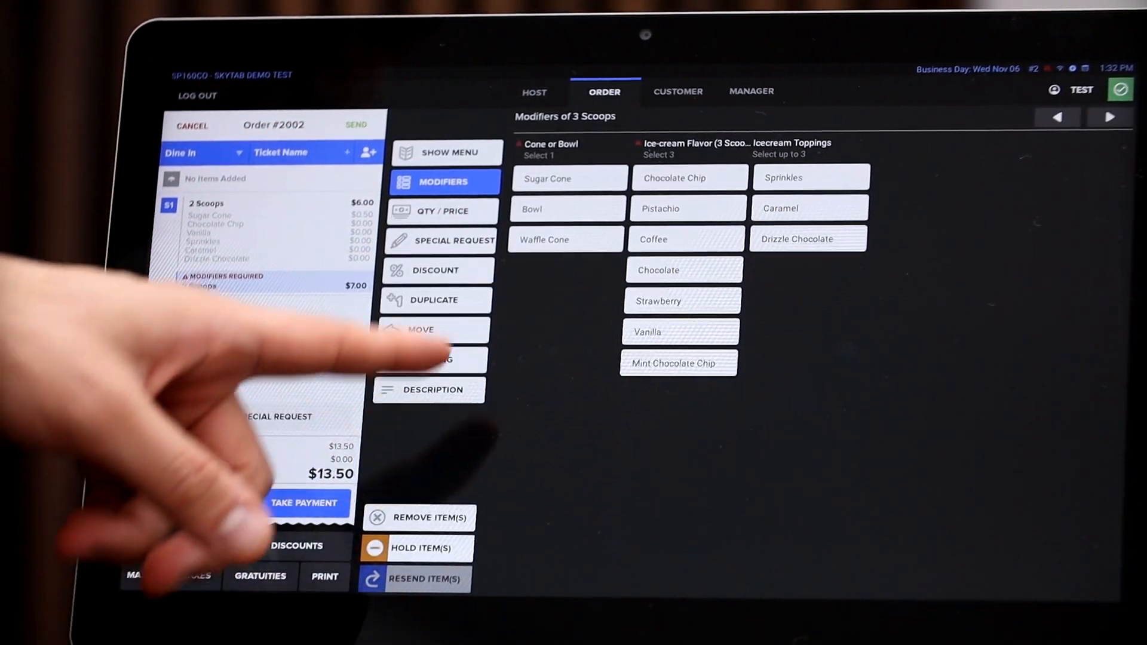
{"action": "left_click", "coordinate": [566, 178]}
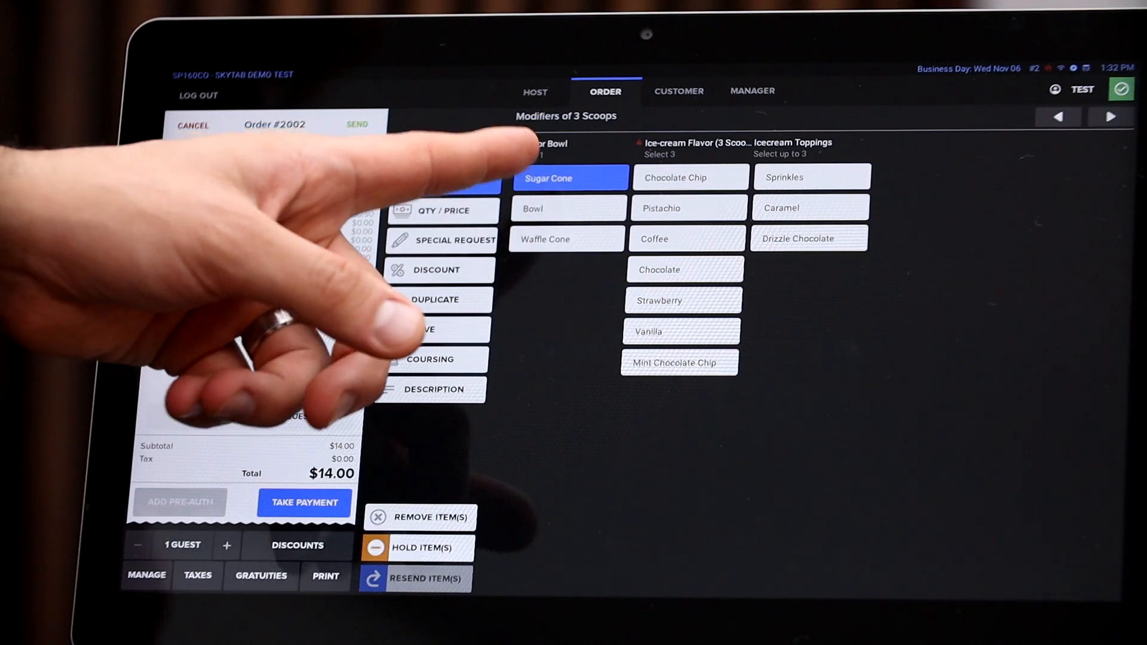
{"action": "left_click", "coordinate": [688, 177]}
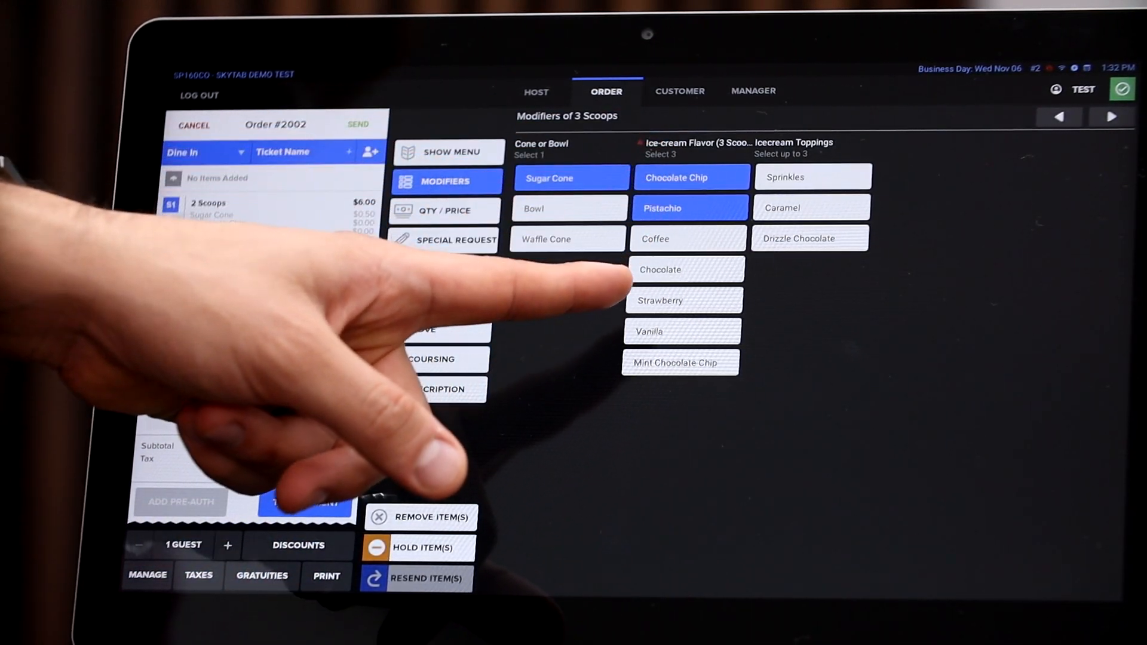
{"action": "left_click", "coordinate": [678, 300]}
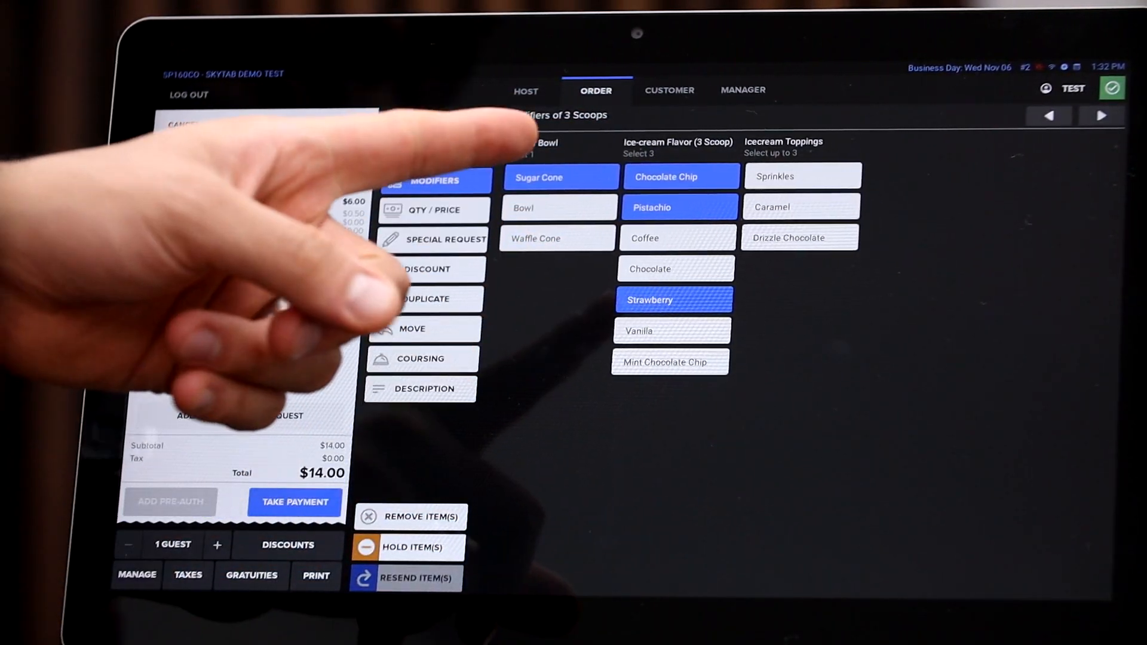
{"action": "left_click", "coordinate": [670, 331]}
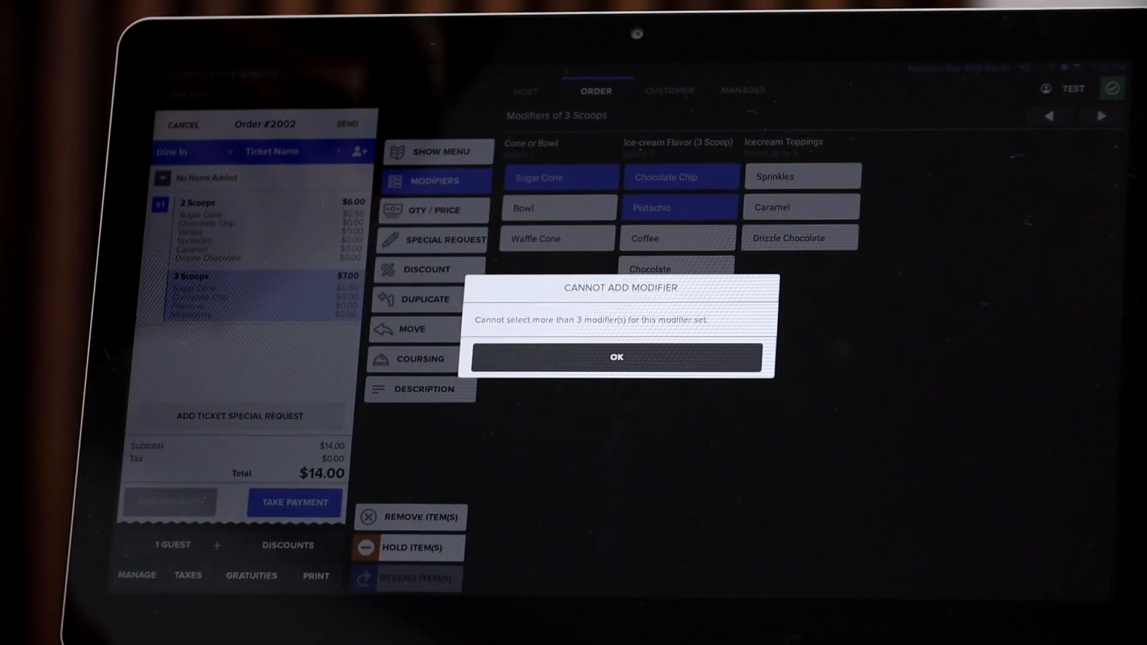
Dismiss the Cannot Add Modifier warning, keeping the 3 Scoops at three flavours.
{"action": "left_click", "coordinate": [616, 357]}
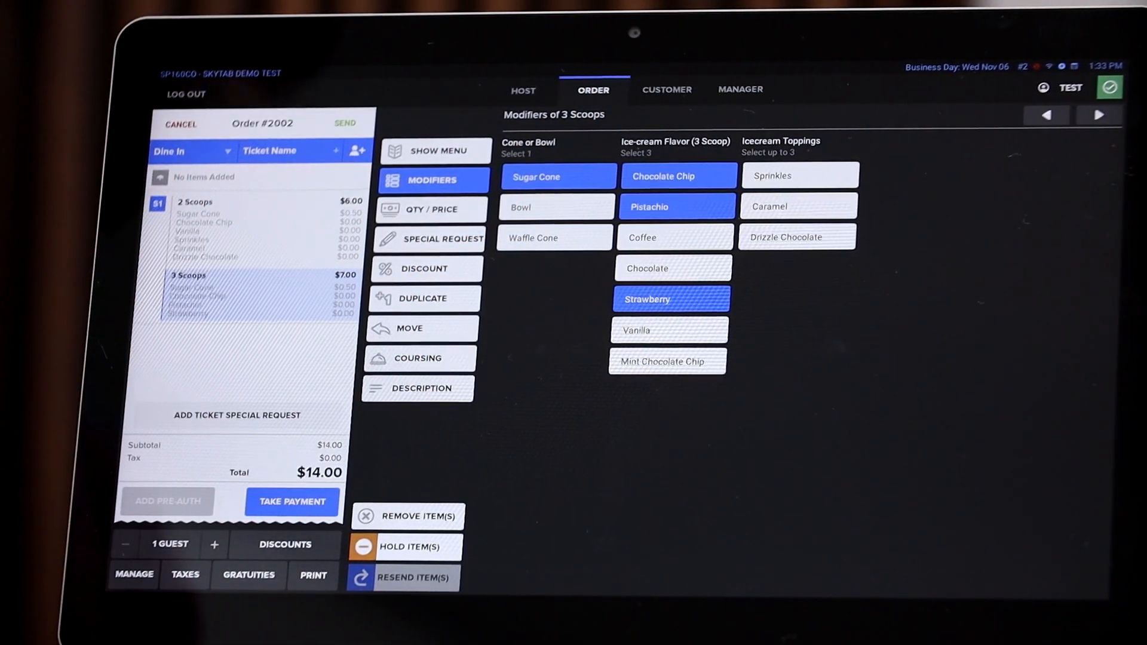
{"action": "left_click", "coordinate": [799, 174]}
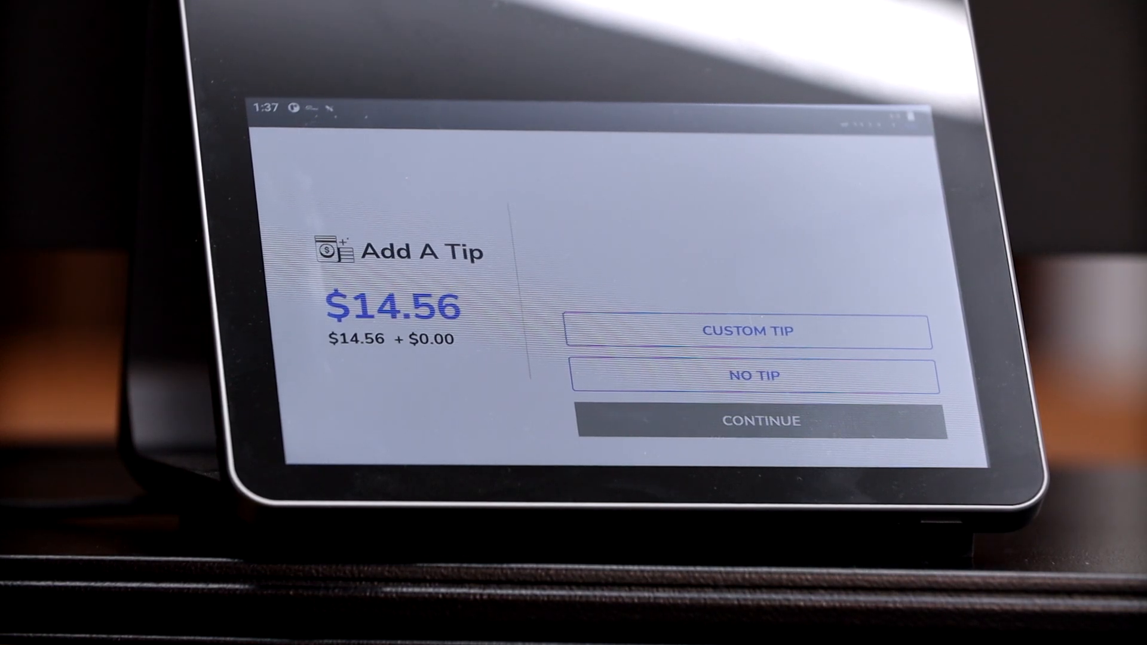
Choose Custom Tip on the customer display for the $14.56 payment.
{"action": "left_click", "coordinate": [747, 330]}
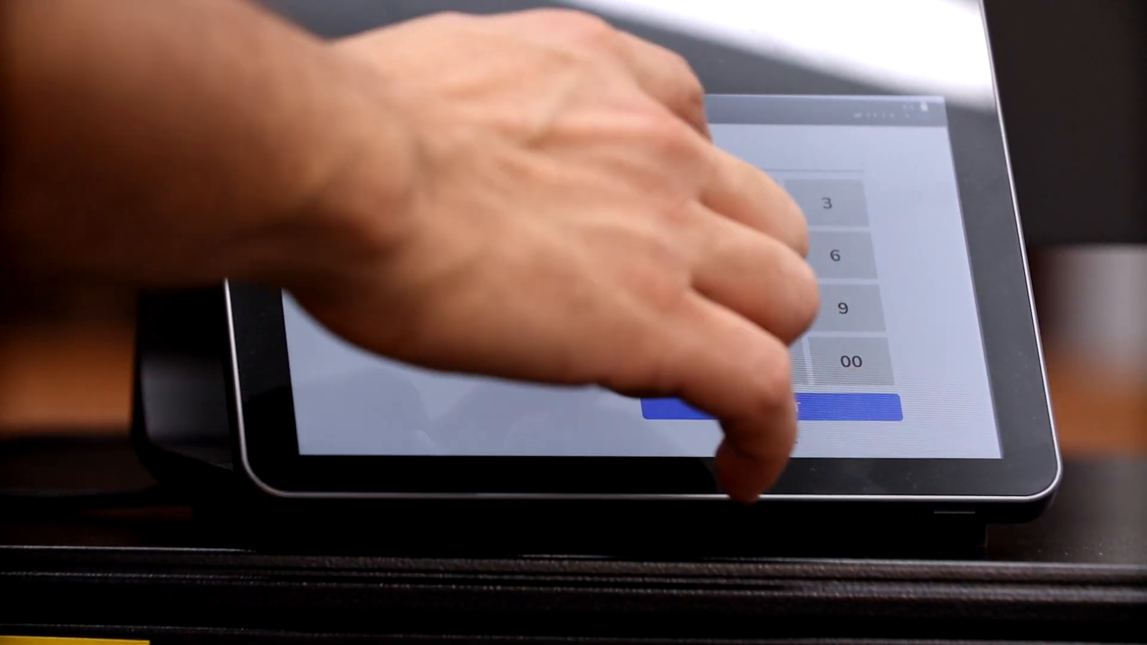